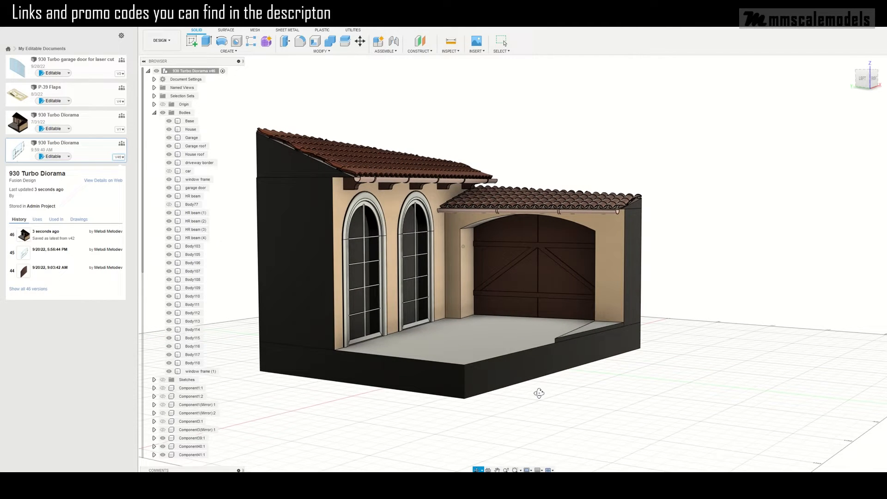
Step: Select the 'garage door' body in the Browser's Bodies list
{"action": "left_click", "coordinate": [196, 188]}
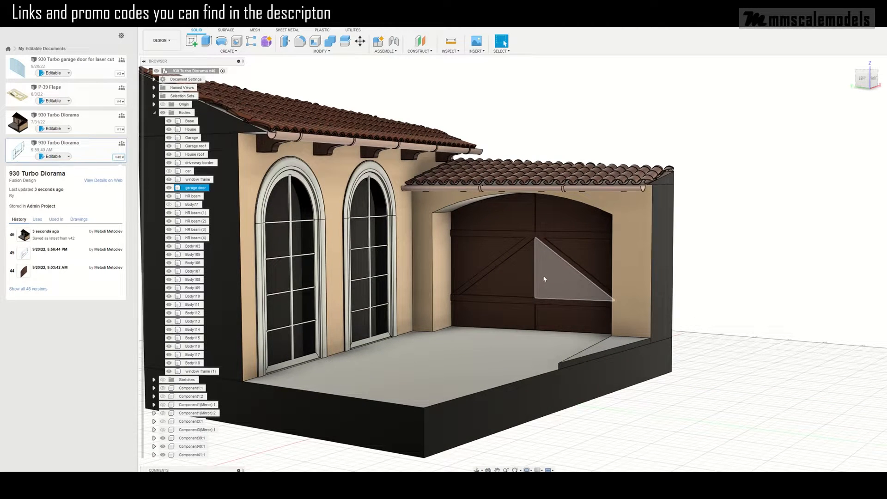